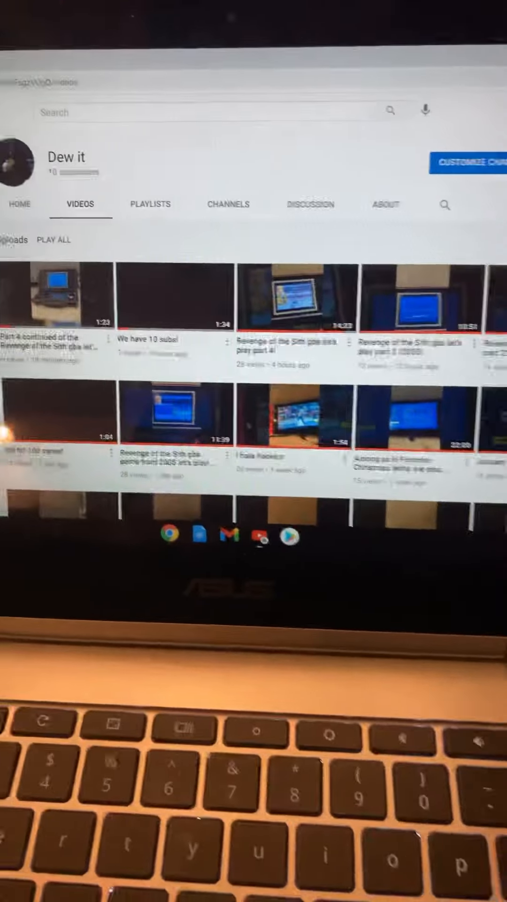
scroll("down", 3)
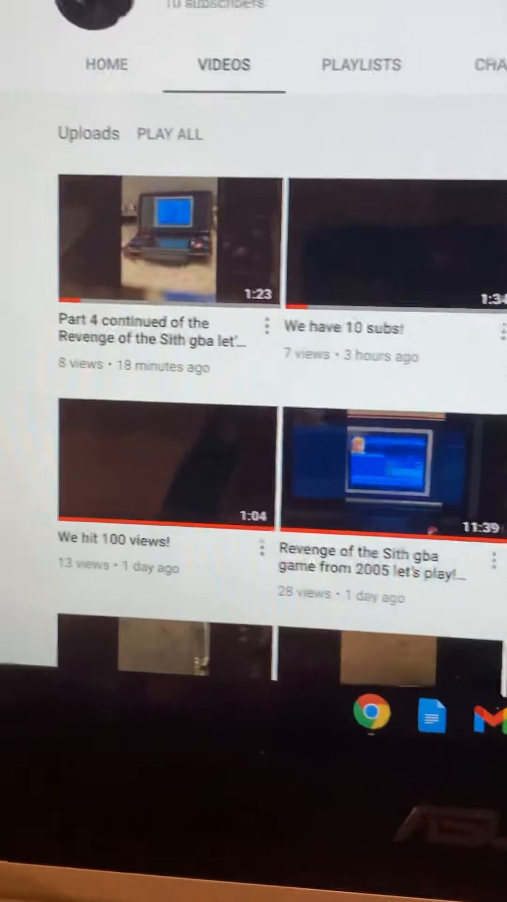
scroll("down", 3)
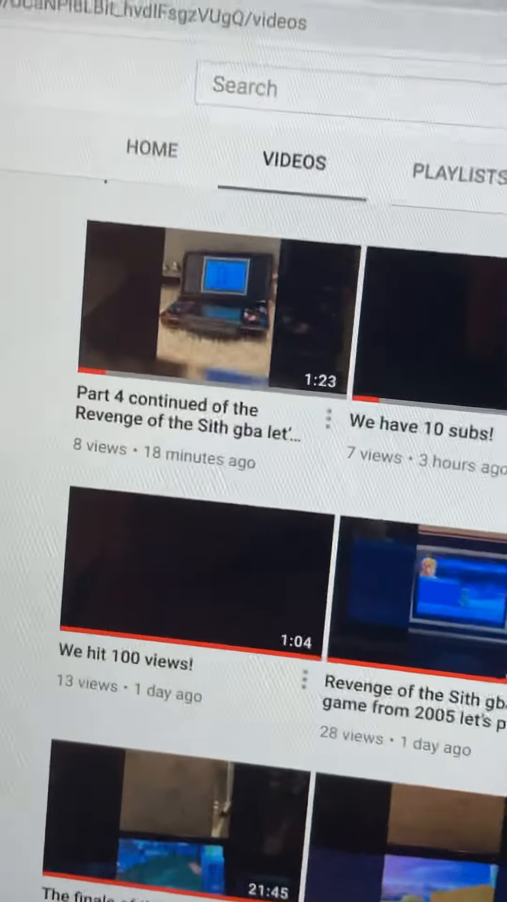
scroll("down", 3)
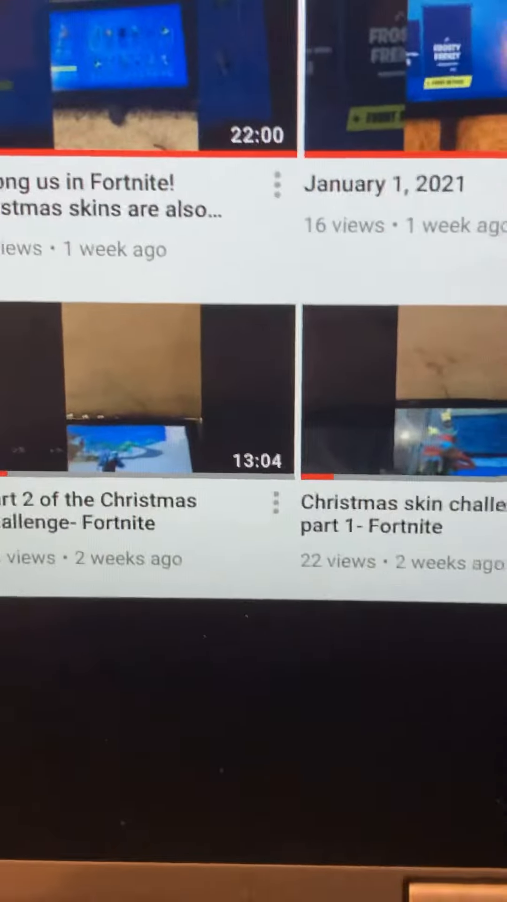
scroll("up", 3)
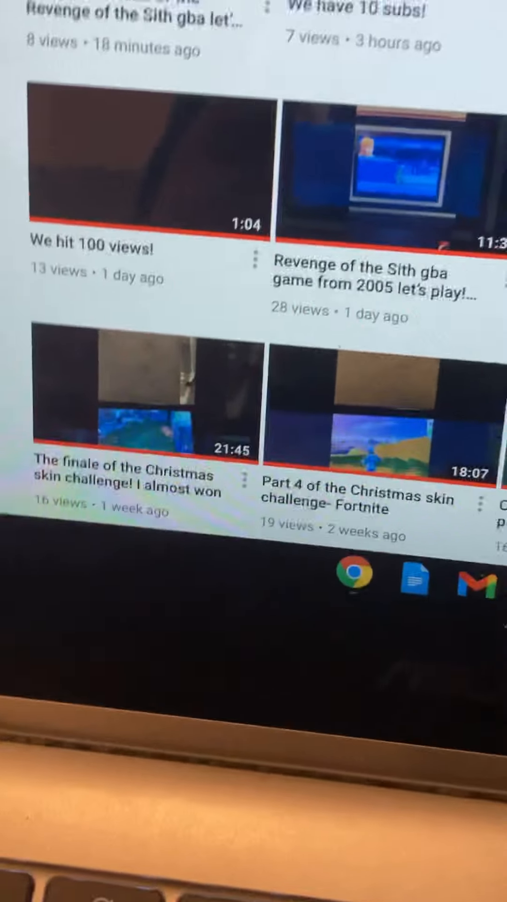
scroll("down", 3)
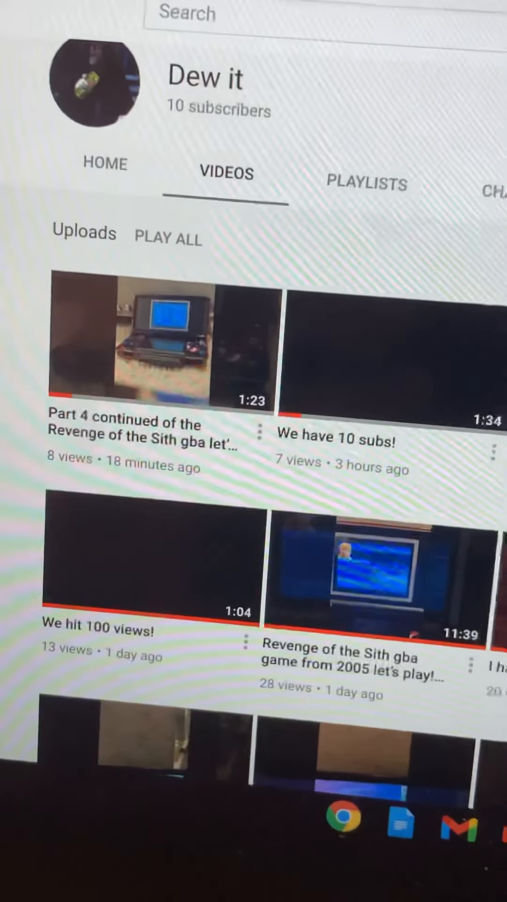
scroll("down", 3)
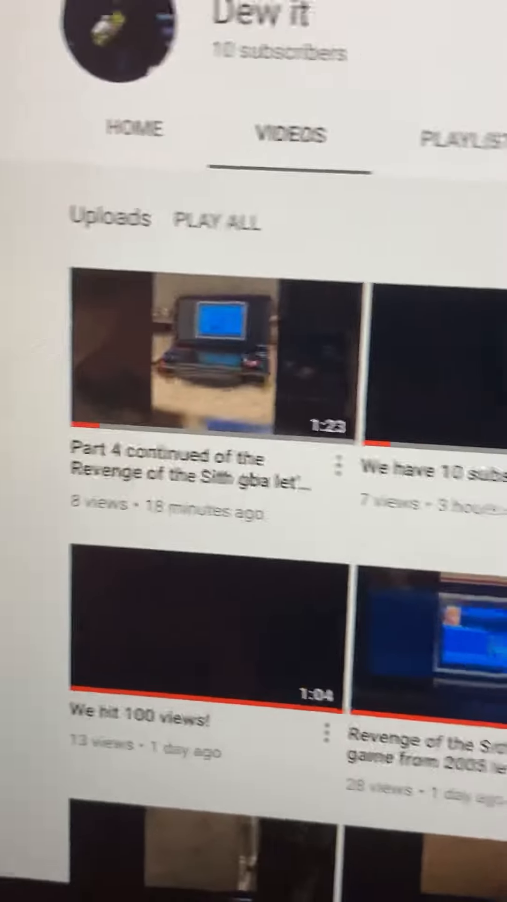
scroll("down", 3)
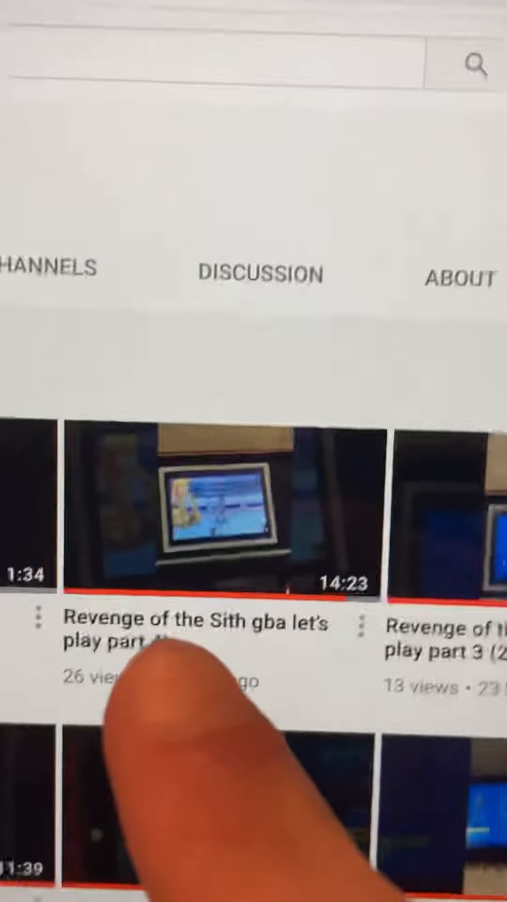
scroll("down", 3)
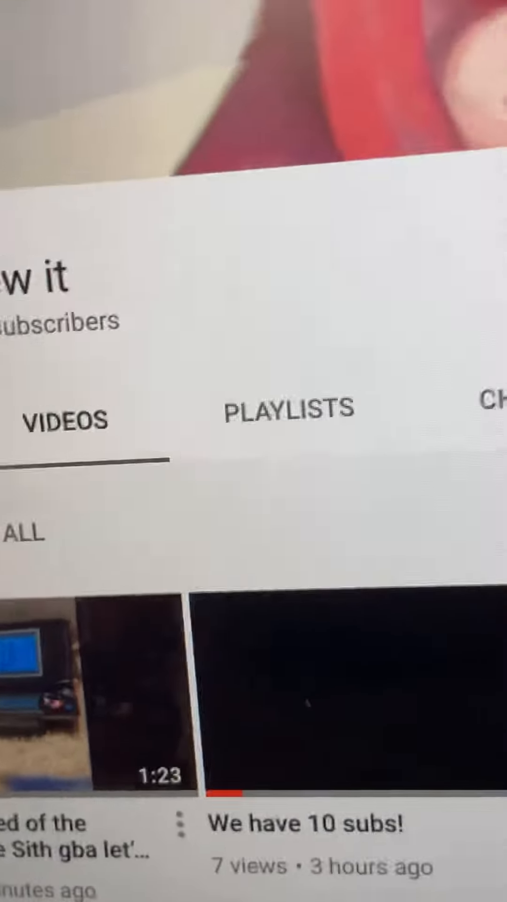
scroll("down", 3)
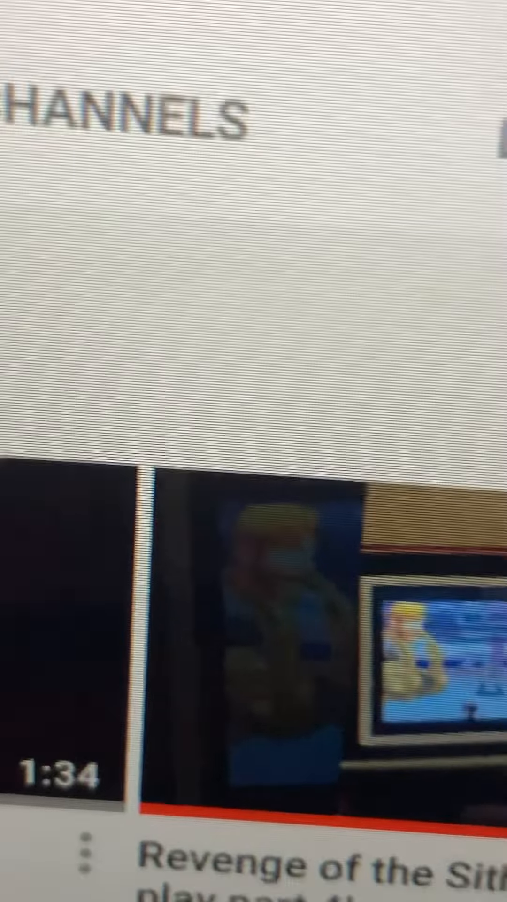
scroll("down", 3)
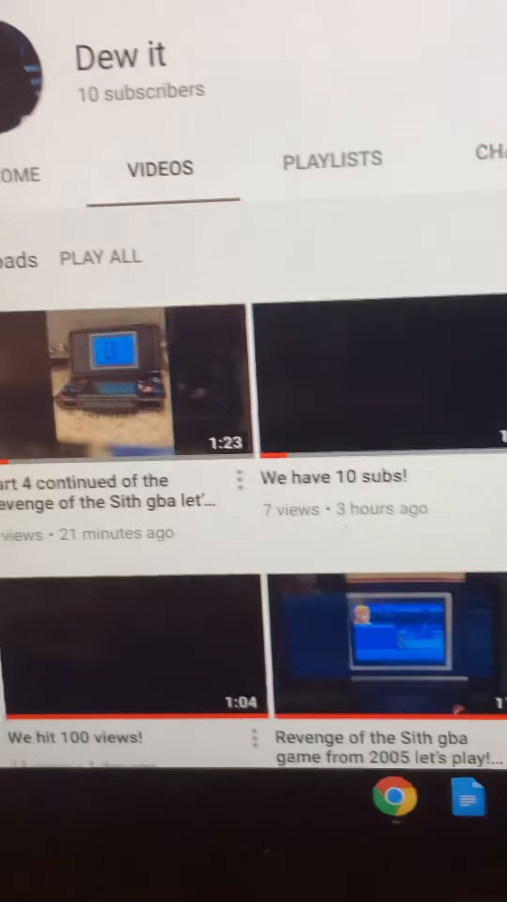
scroll("down", 3)
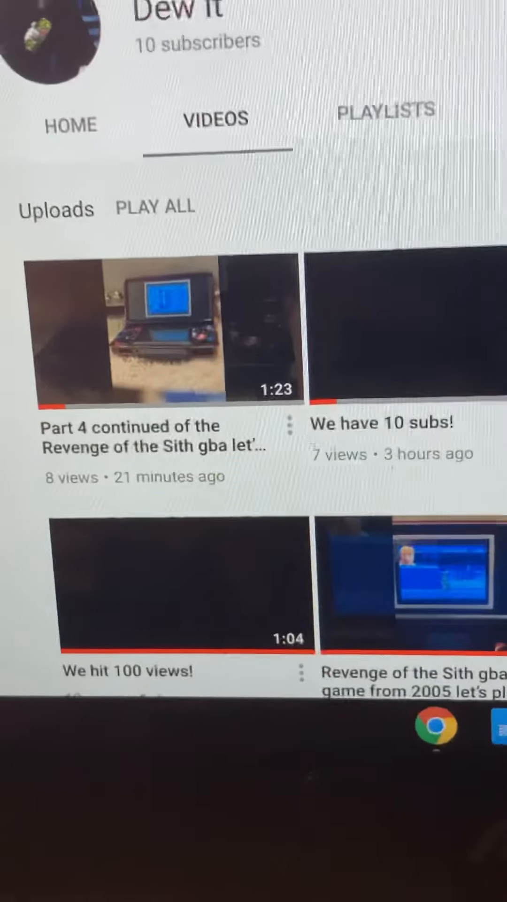
scroll("down", 3)
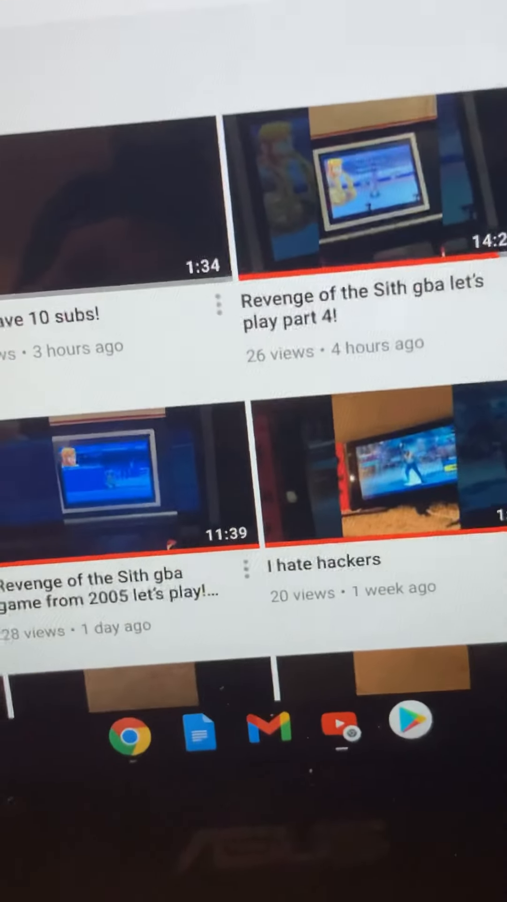
scroll("down", 3)
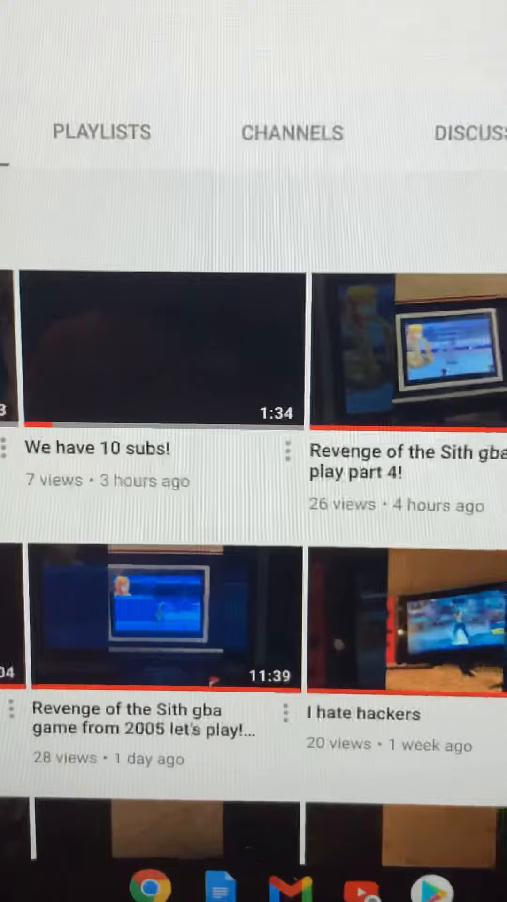
scroll("down", 3)
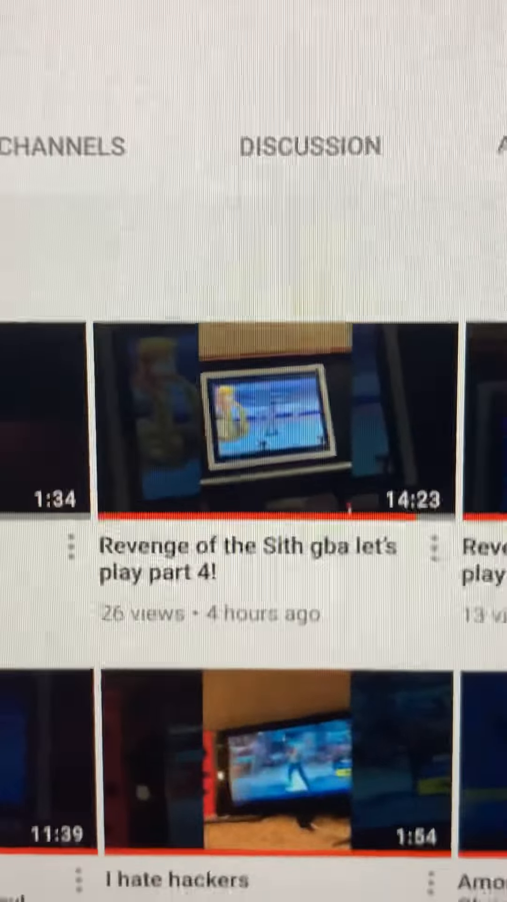
scroll("down", 3)
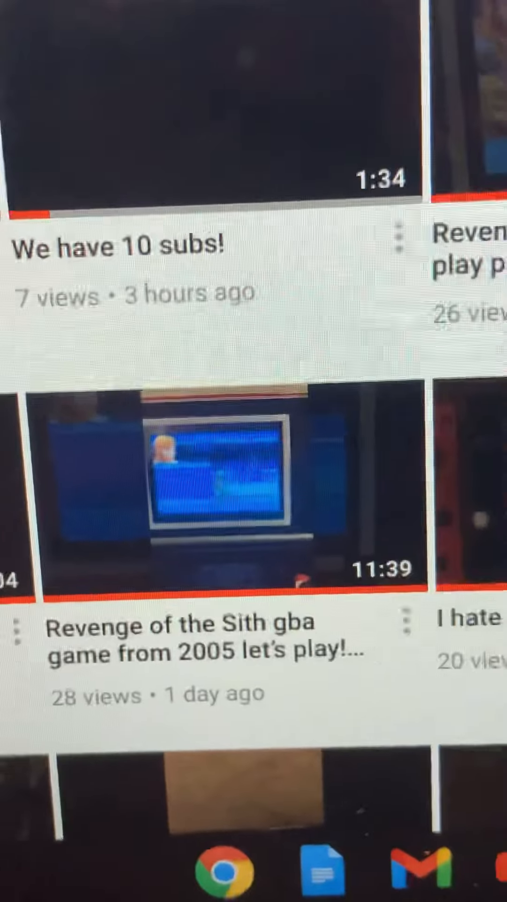
scroll("down", 3)
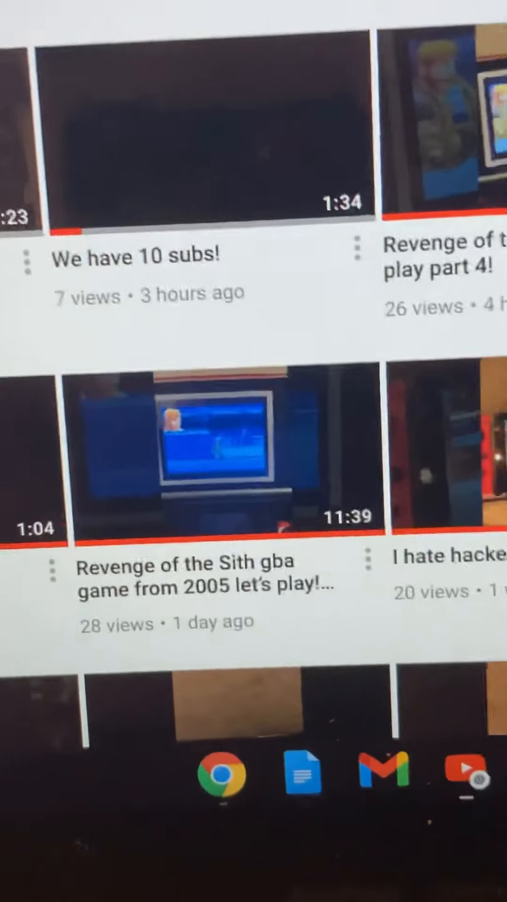
scroll("down", 3)
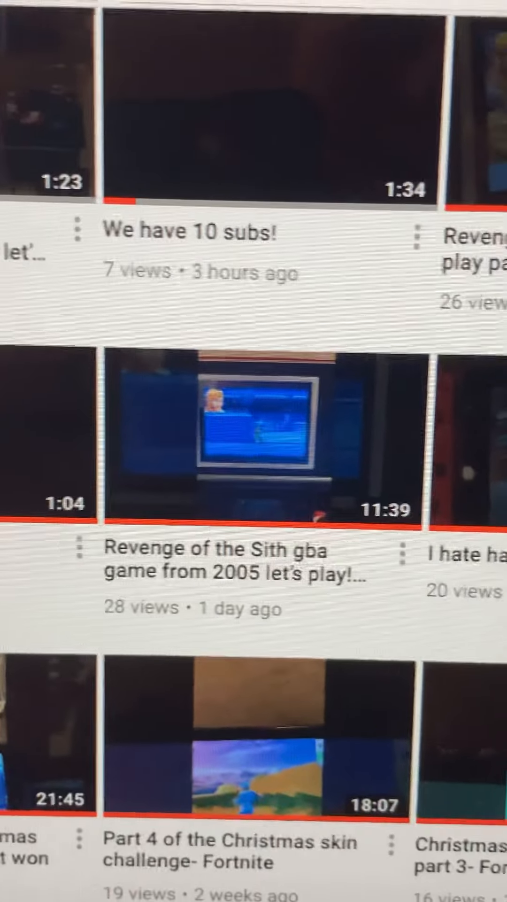
scroll("down", 3)
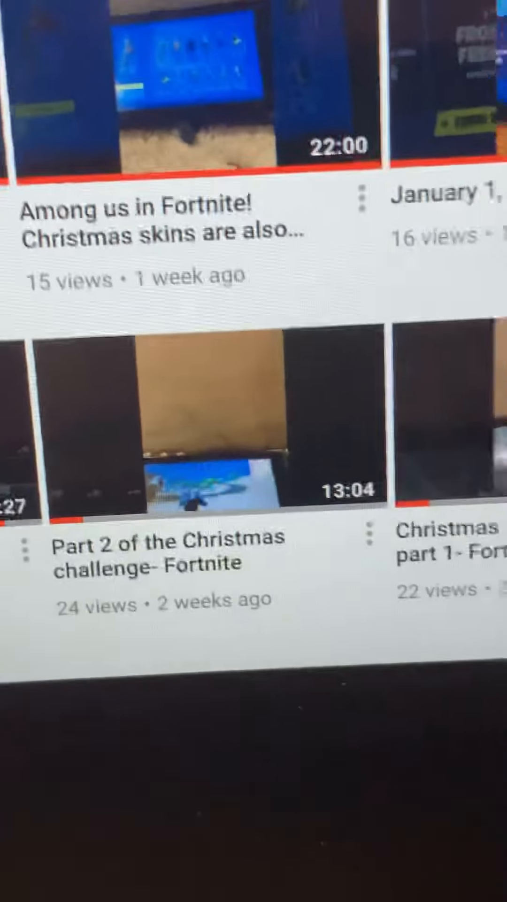
scroll("down", 3)
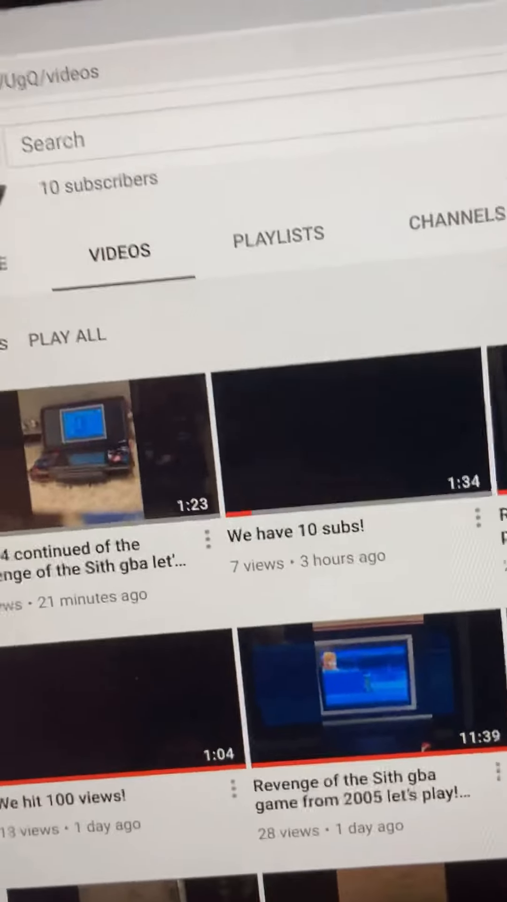
scroll("down", 3)
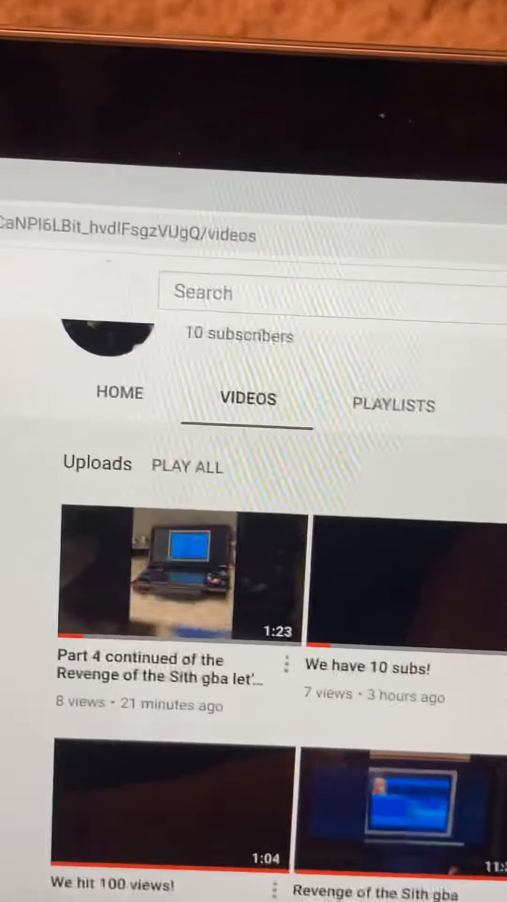
scroll("down", 3)
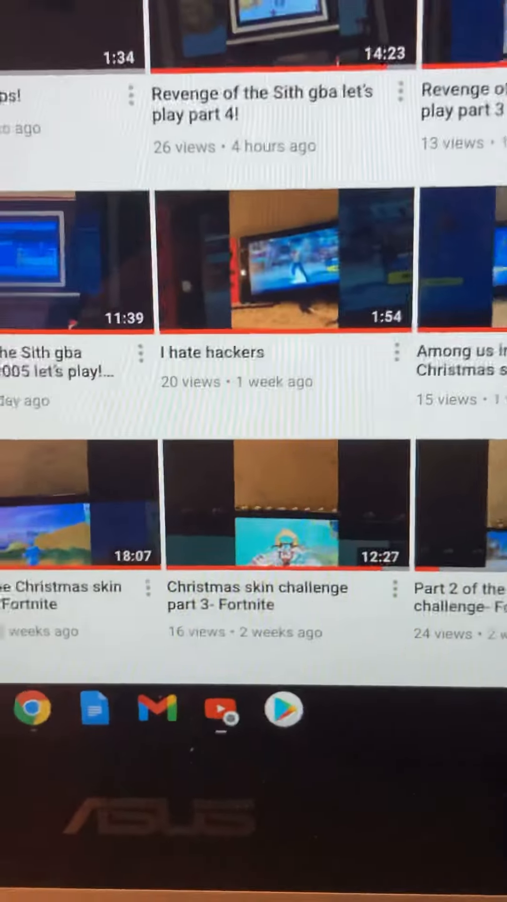
scroll("down", 3)
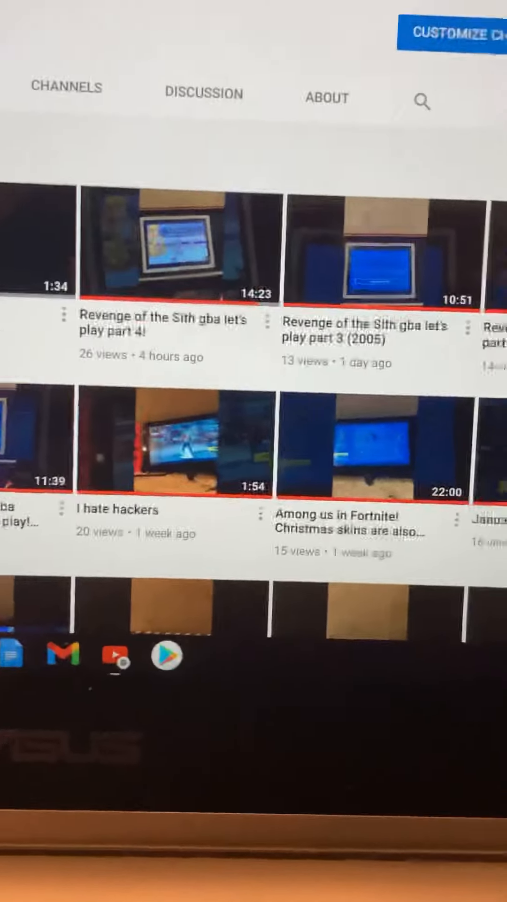
scroll("right", 3)
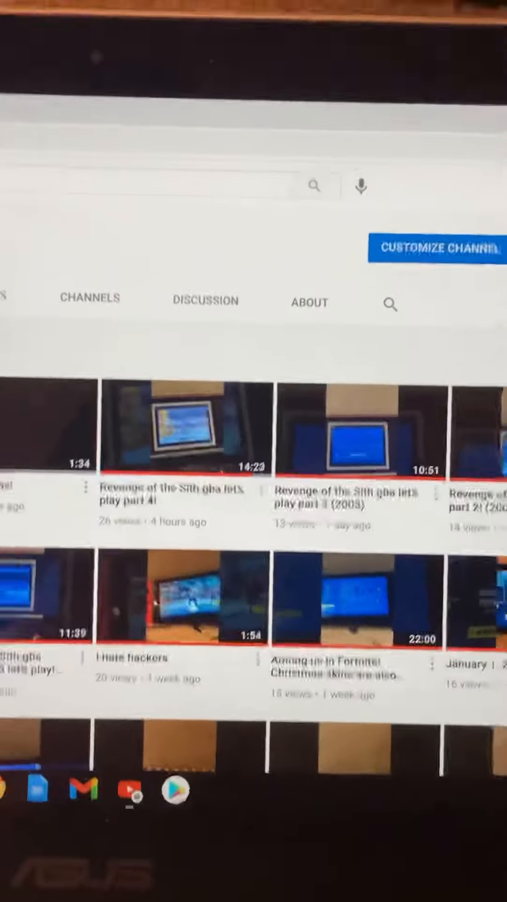
scroll("down", 3)
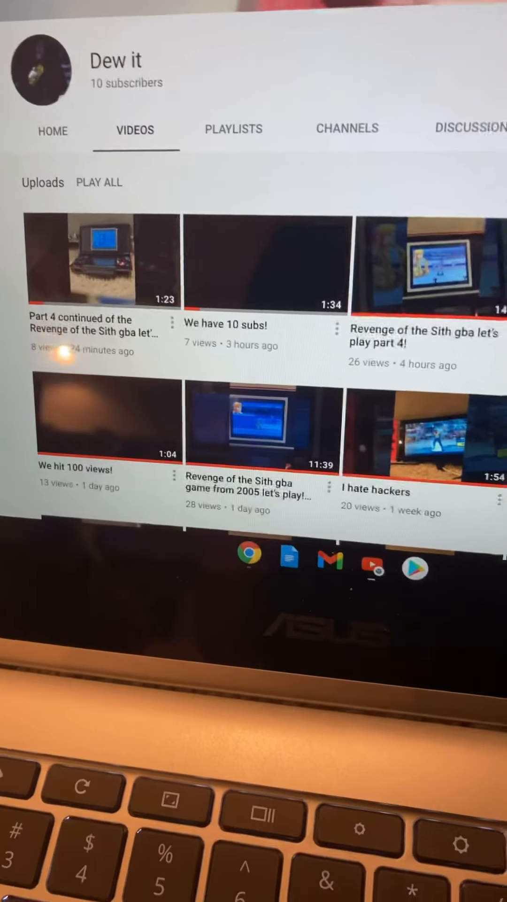
scroll("down", 3)
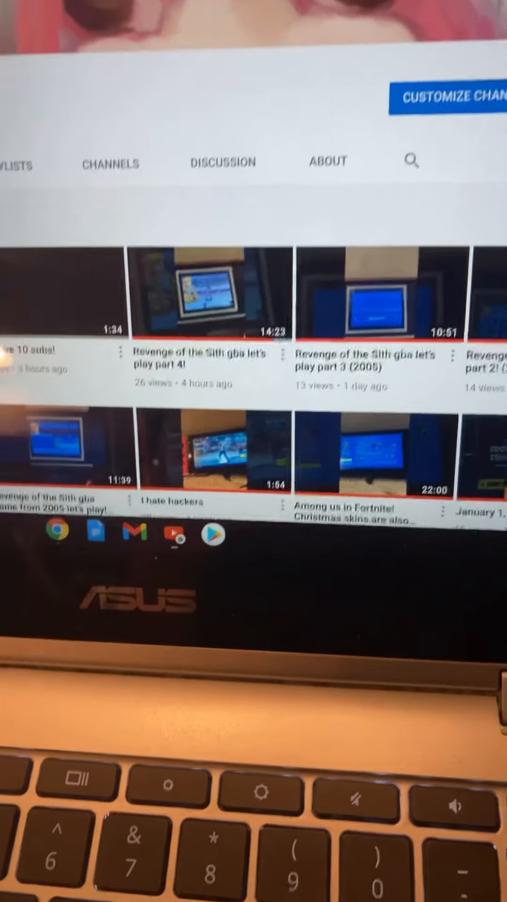
scroll("down", 3)
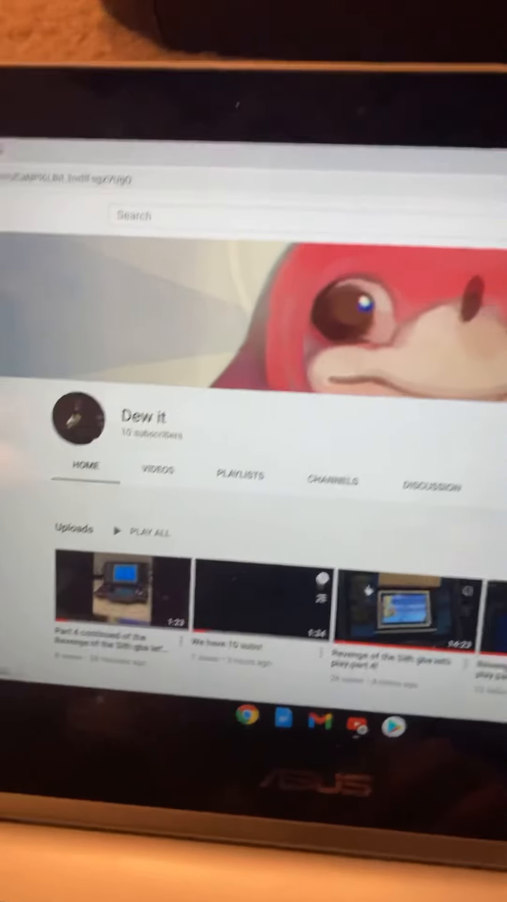
scroll("down", 3)
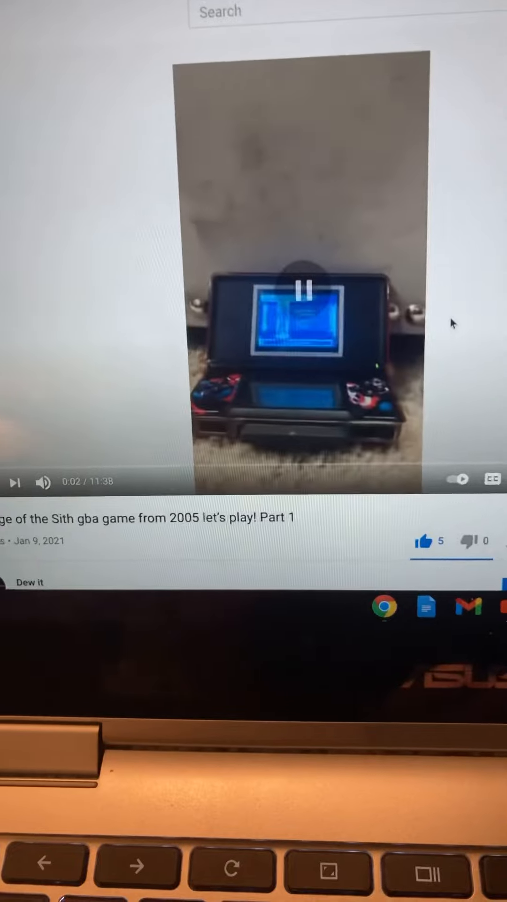
scroll("down", 3)
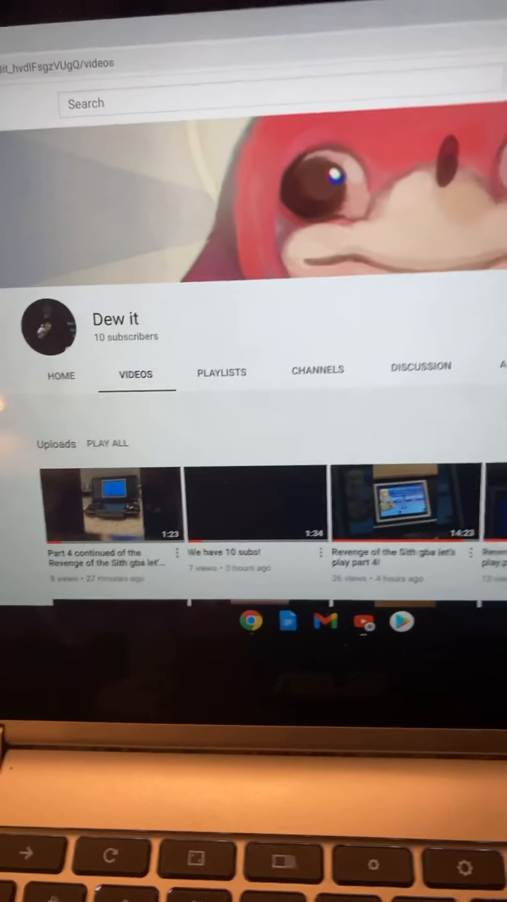
scroll("down", 3)
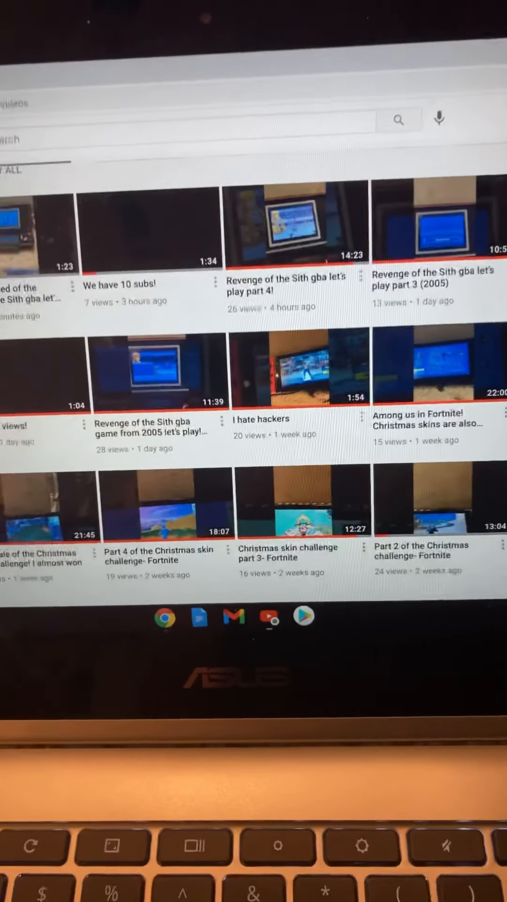
scroll("down", 3)
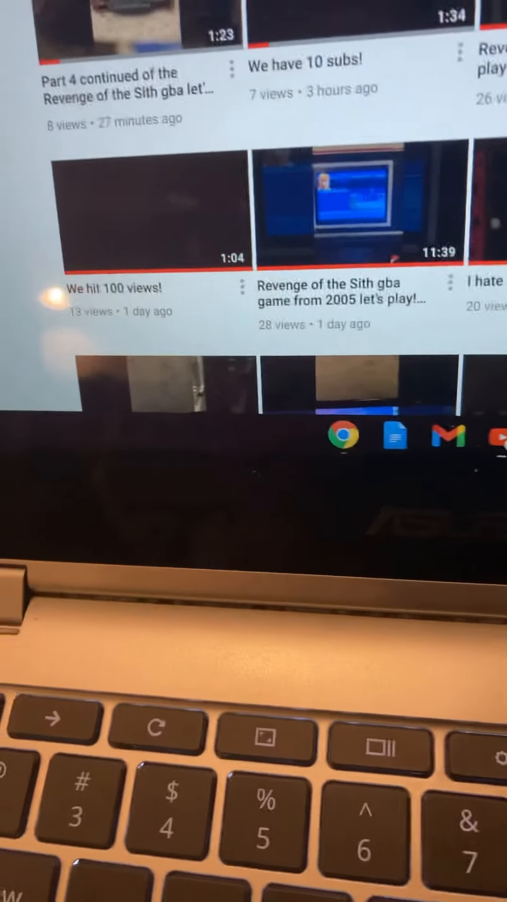
scroll("down", 3)
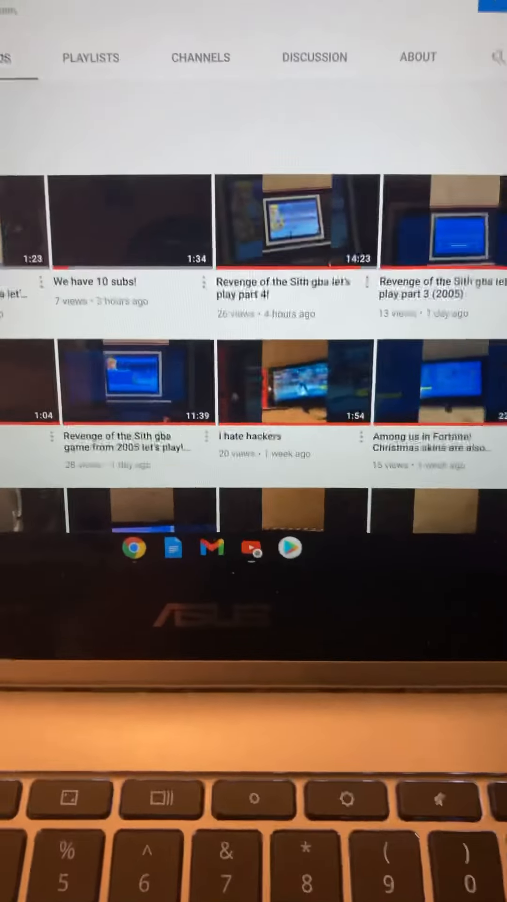
scroll("down", 3)
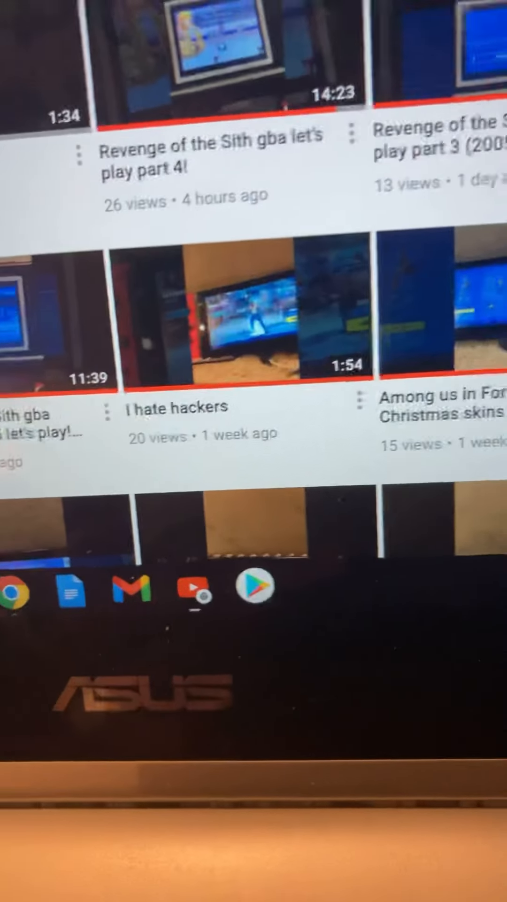
scroll("down", 3)
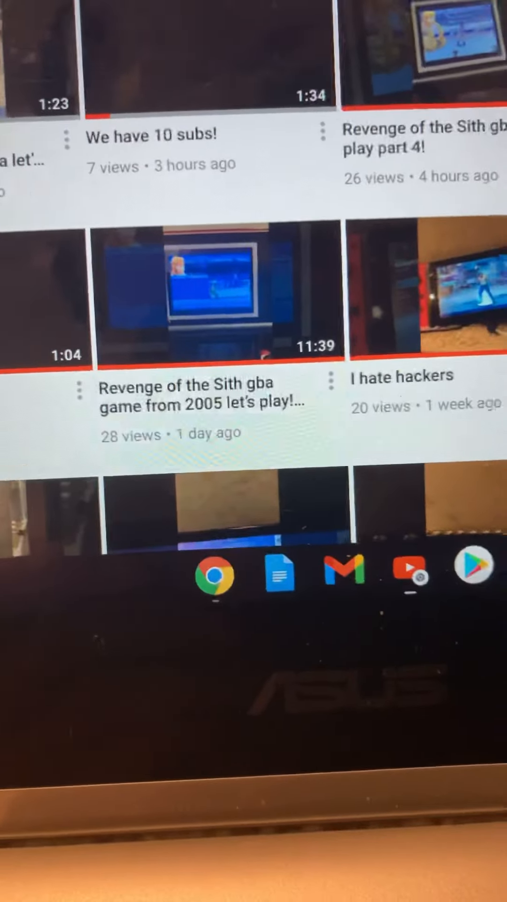
scroll("down", 3)
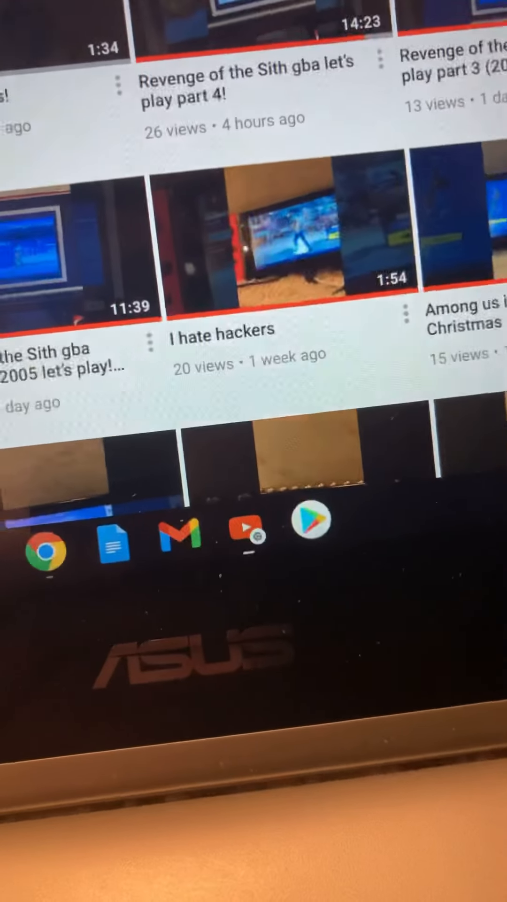
scroll("up", 3)
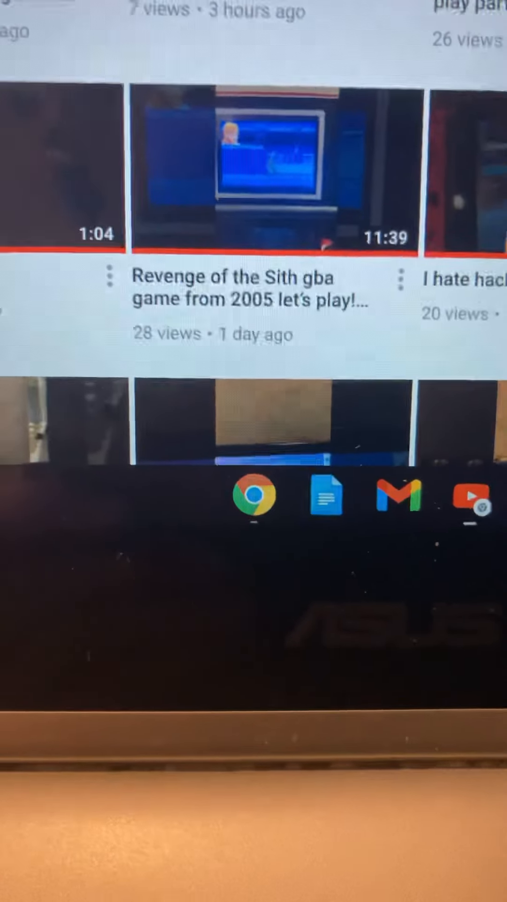
scroll("down", 3)
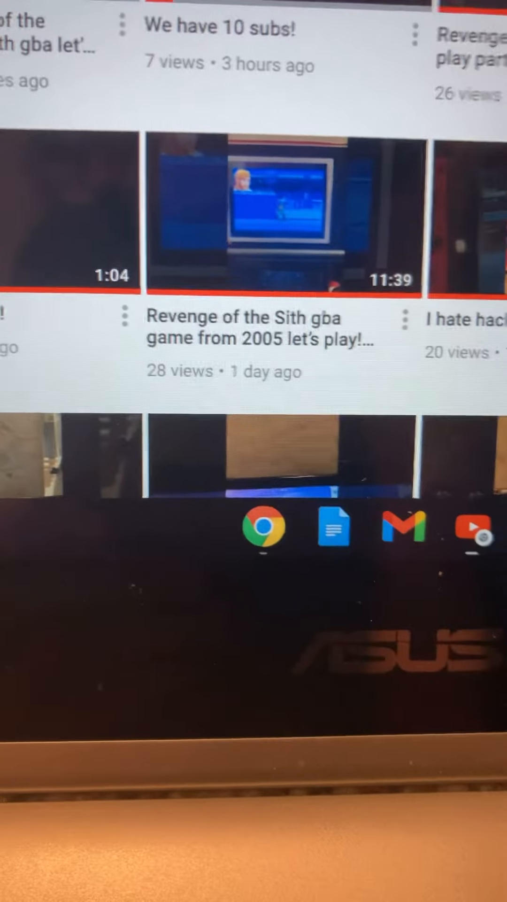
scroll("down", 3)
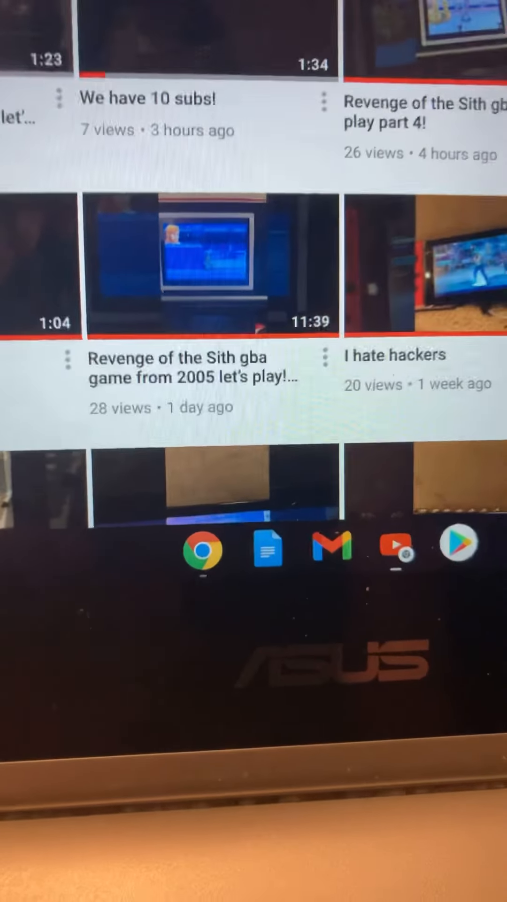